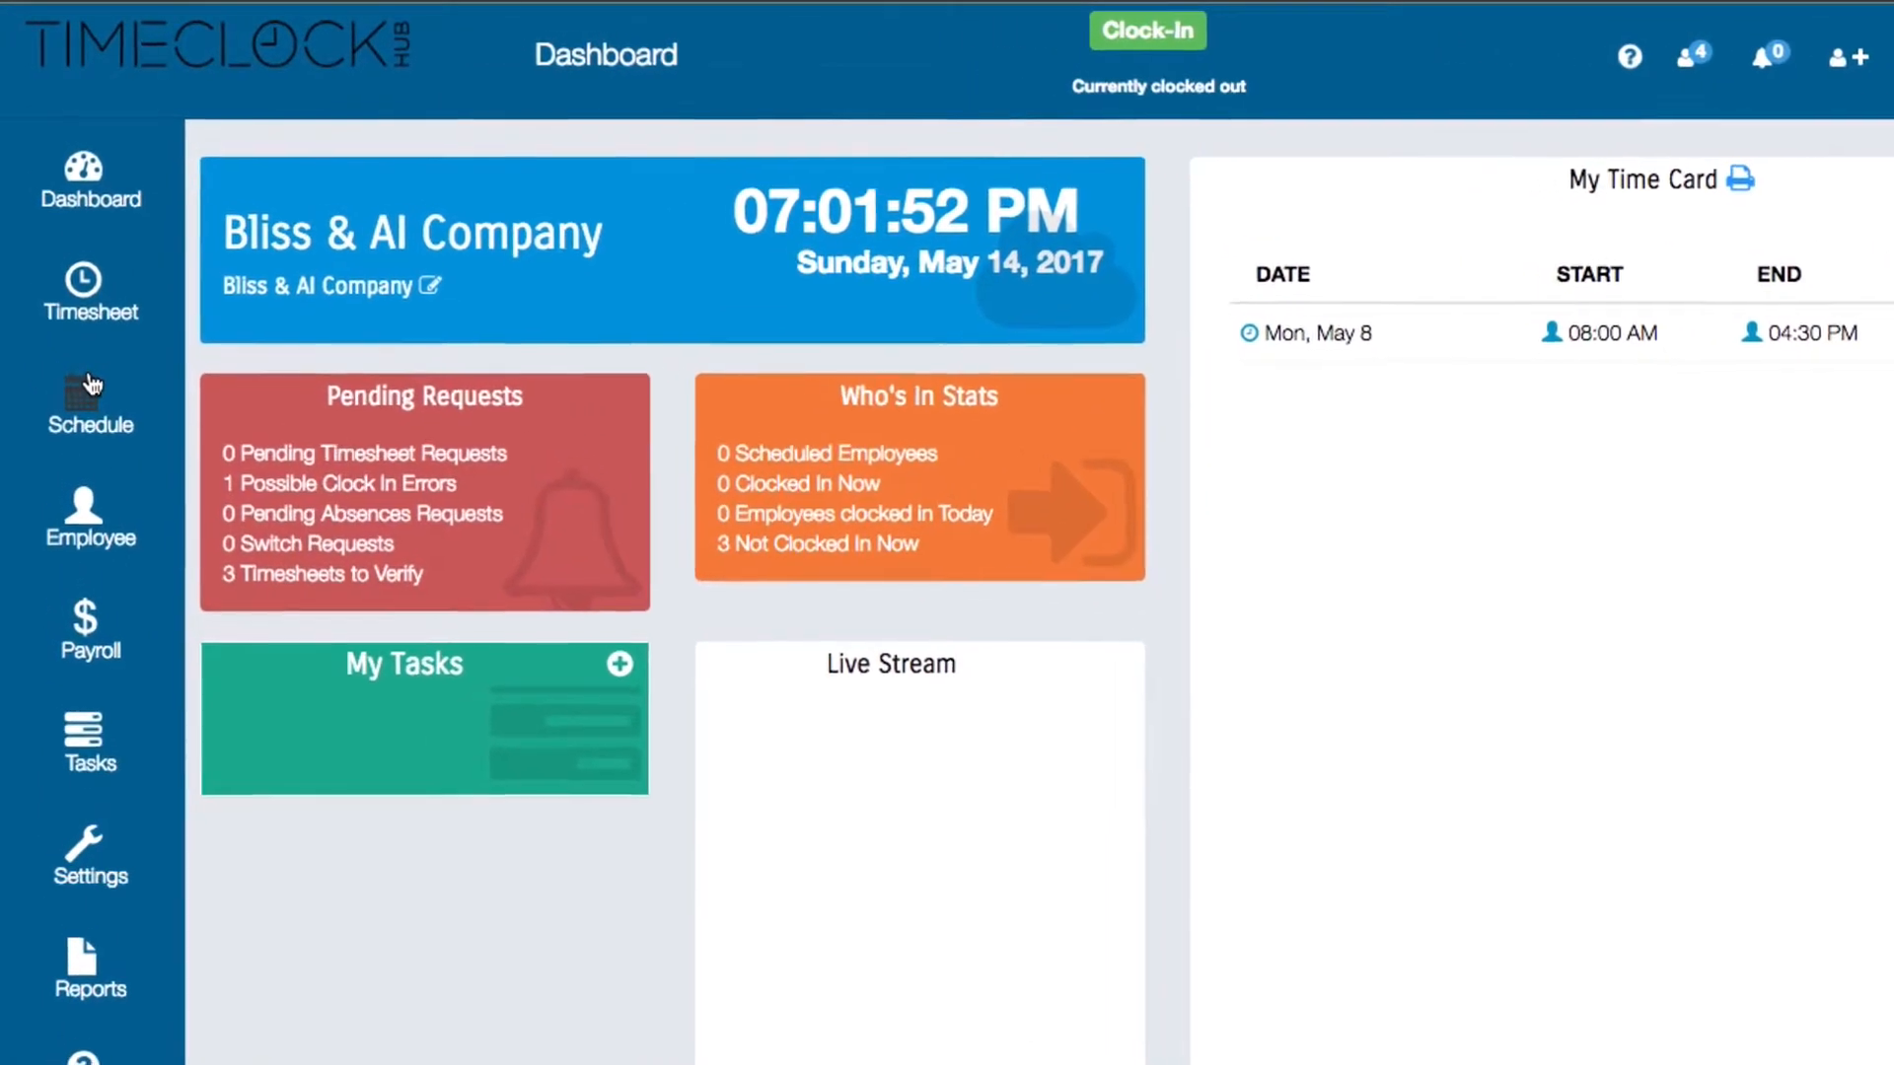
- Switch from the dashboard to the Schedule section showing the May 2017 calendar
{"action": "left_click", "coordinate": [89, 404]}
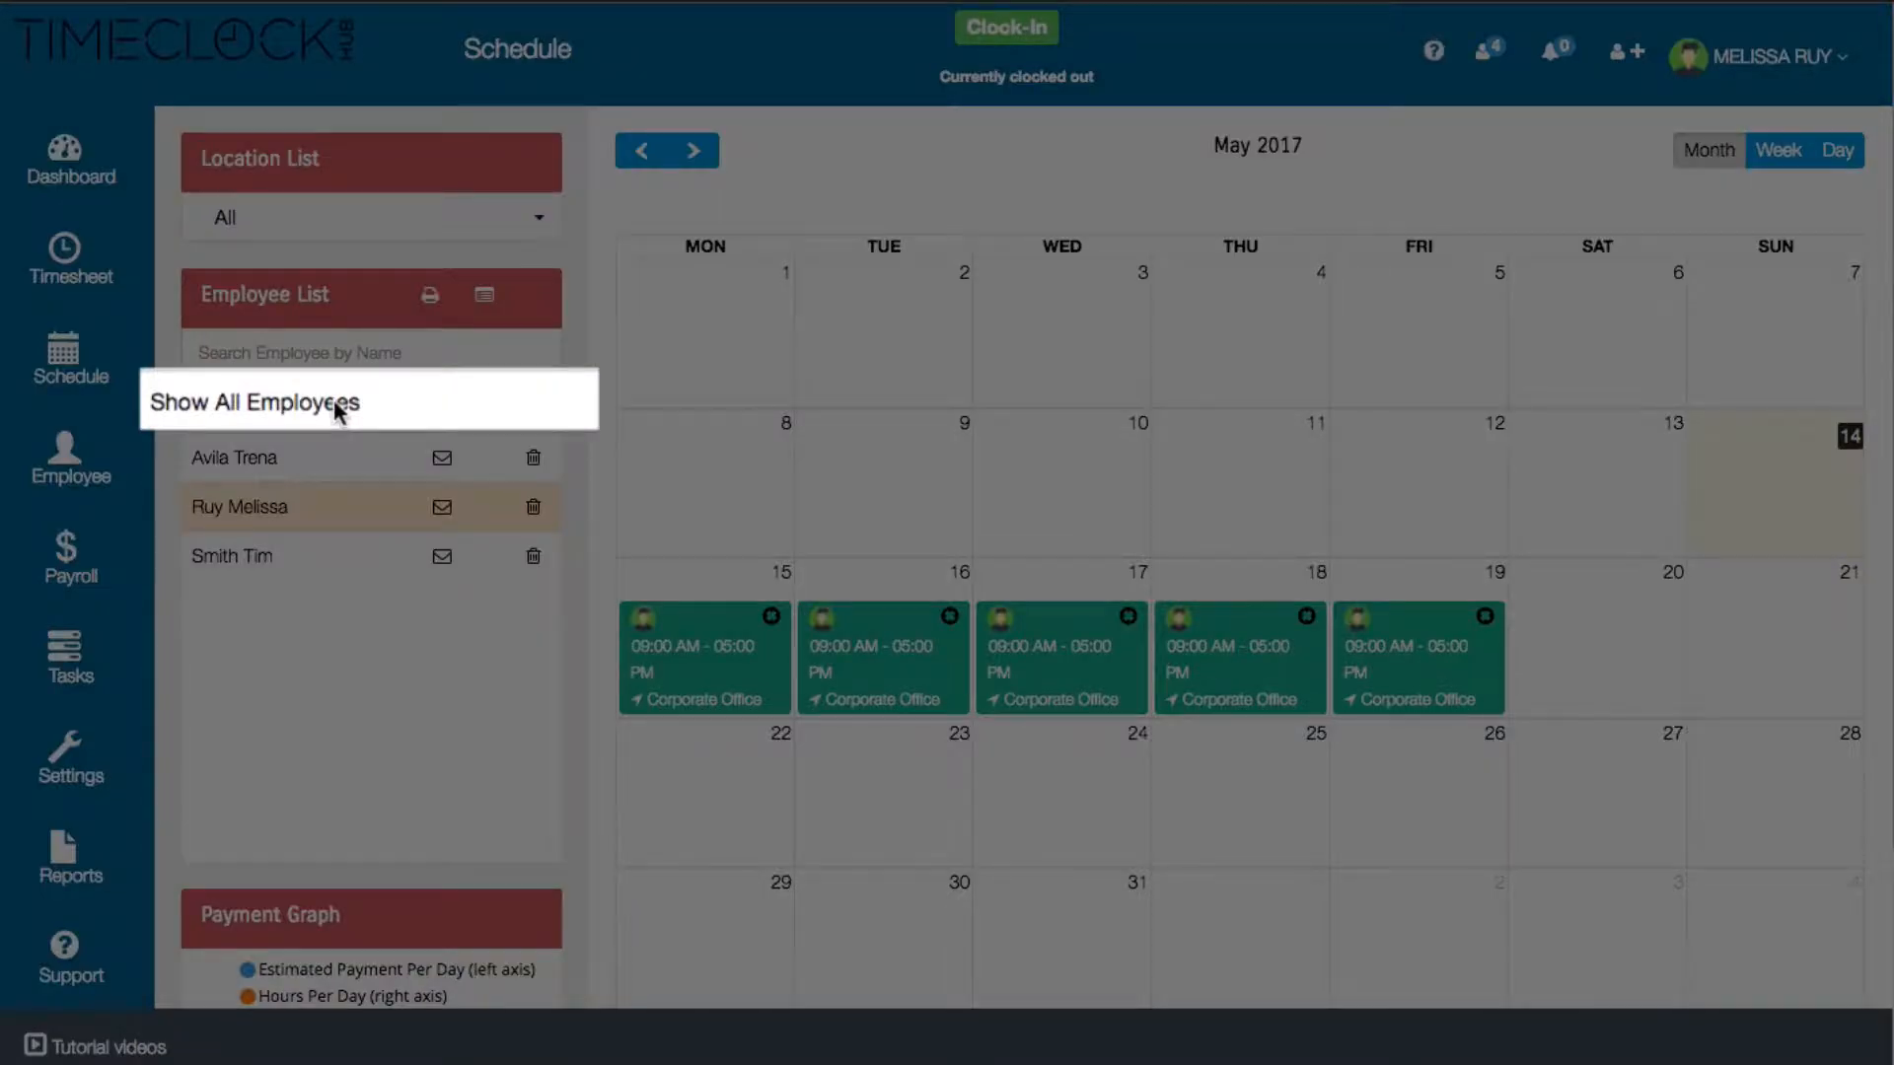
- Show all employees' shifts and start a new schedule entry for Saturday, May 20
{"action": "left_click", "coordinate": [276, 402]}
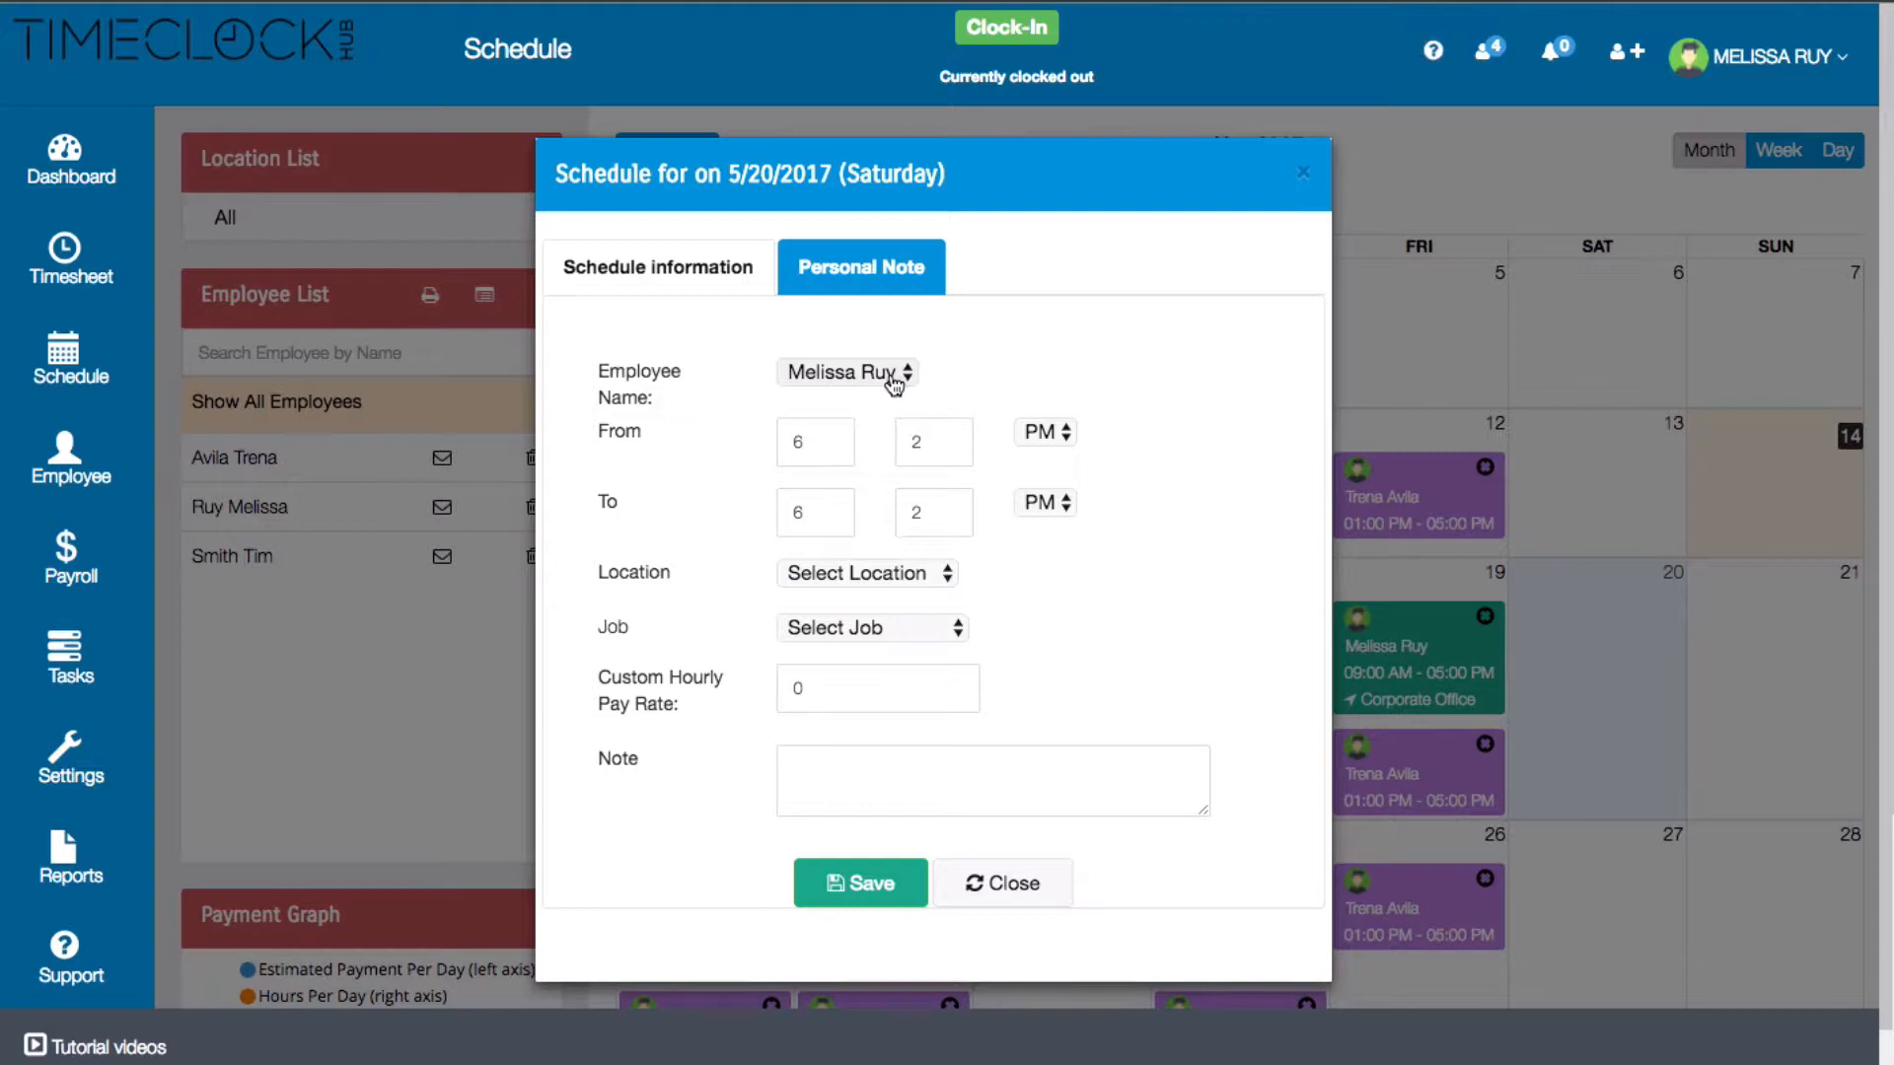
{"action": "left_click", "coordinate": [848, 373]}
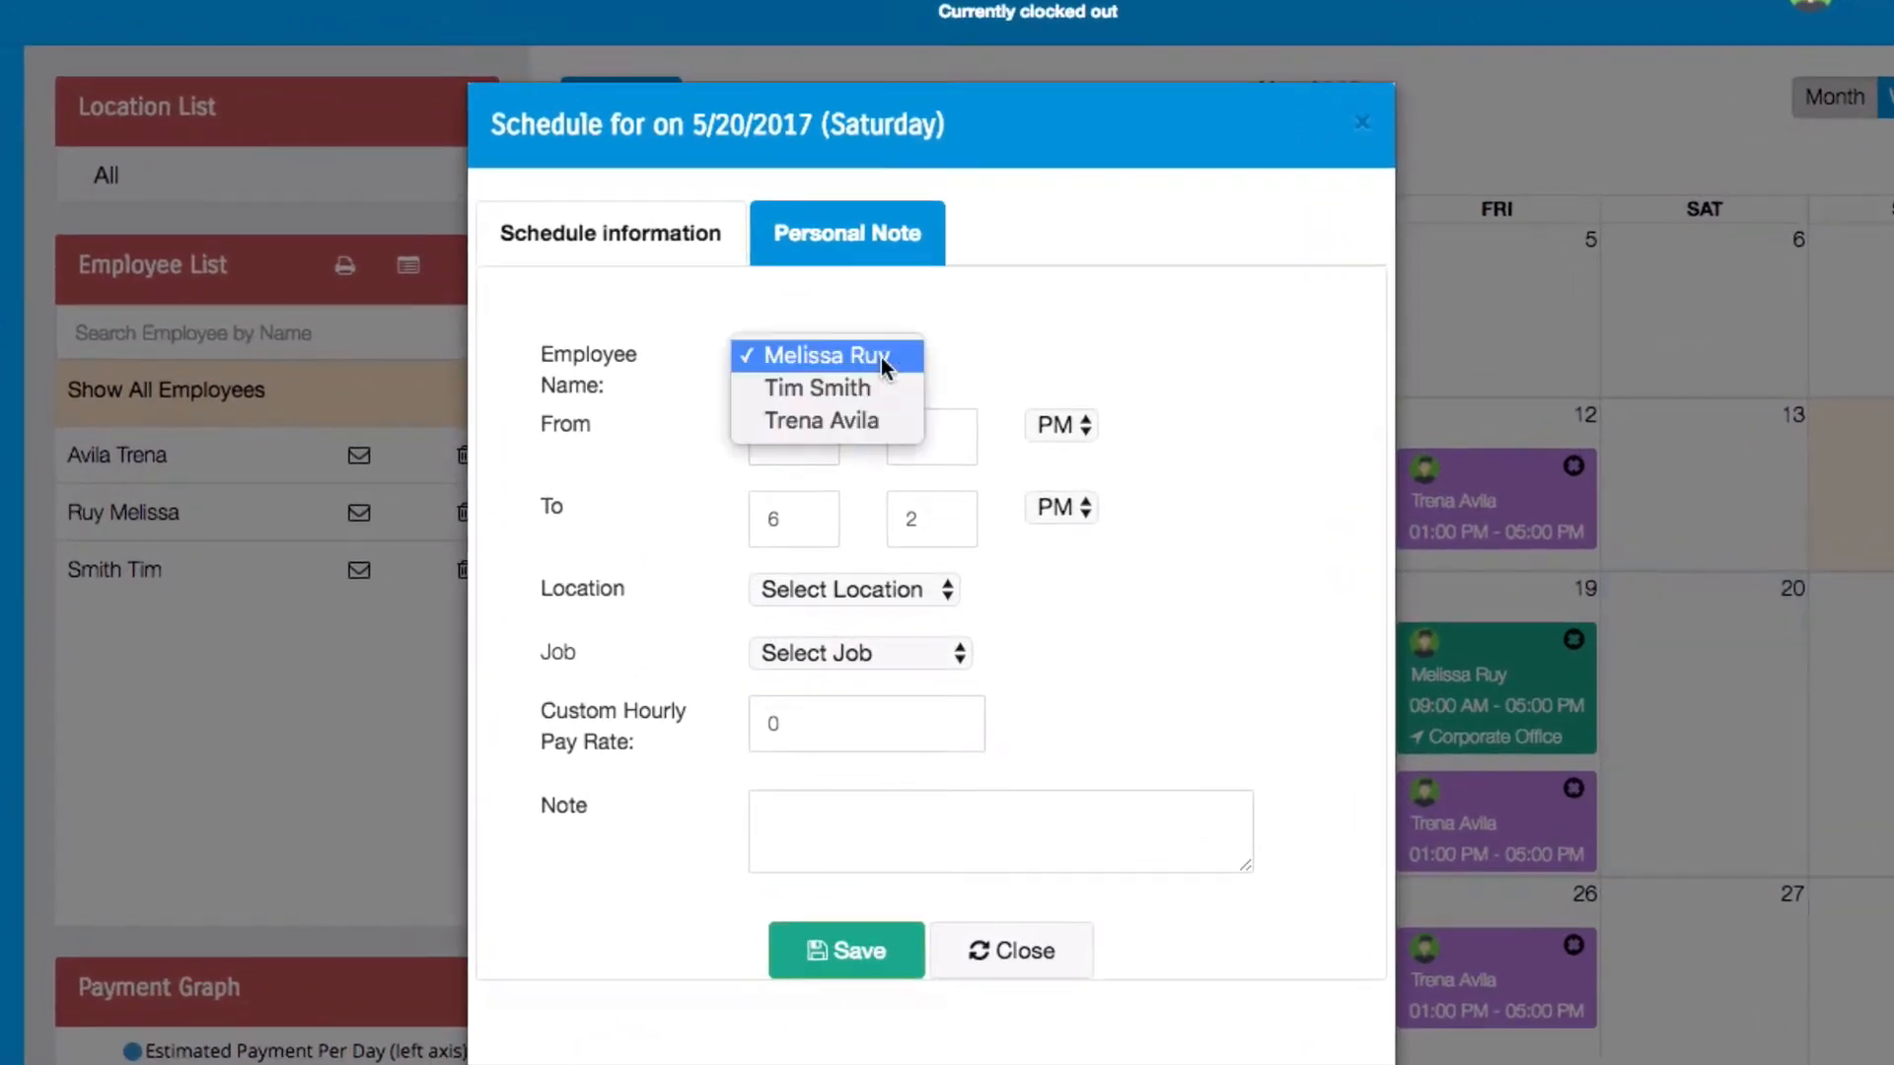
{"action": "left_click", "coordinate": [816, 388]}
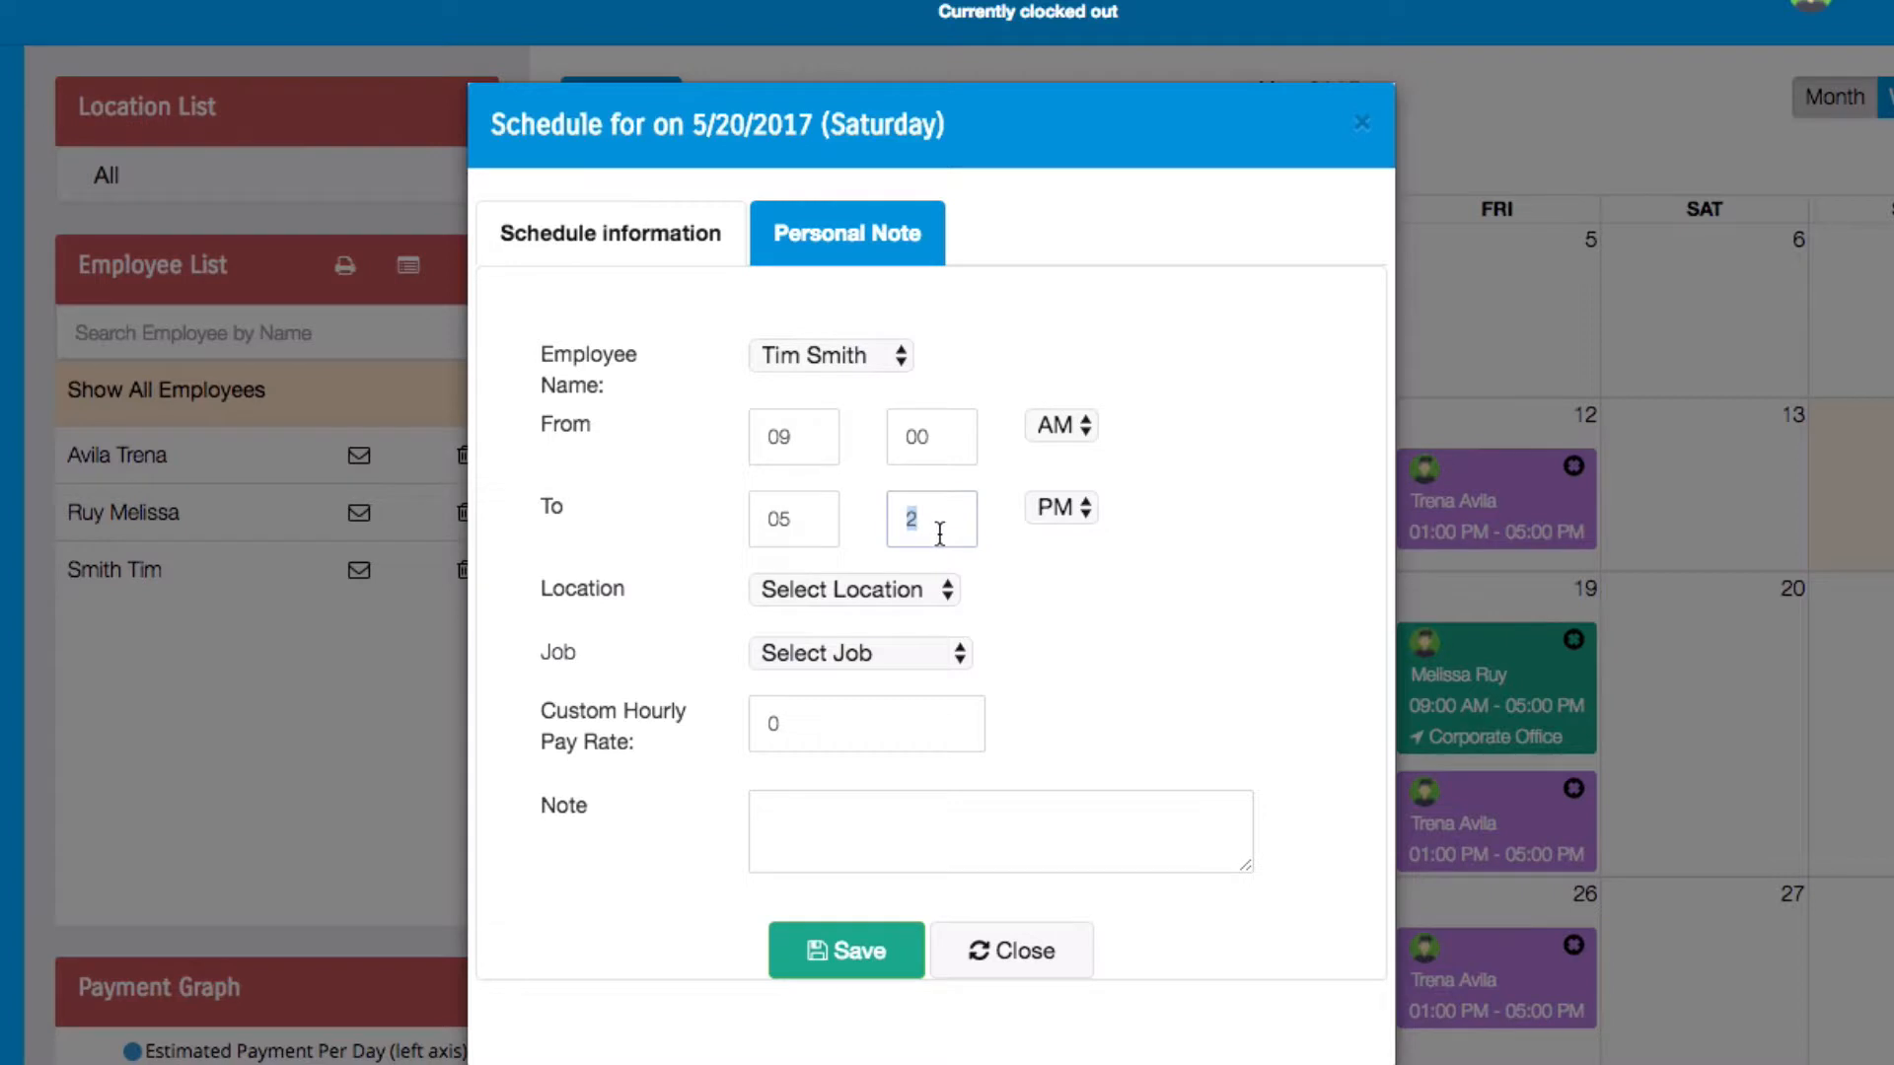
{"action": "left_click", "coordinate": [853, 590]}
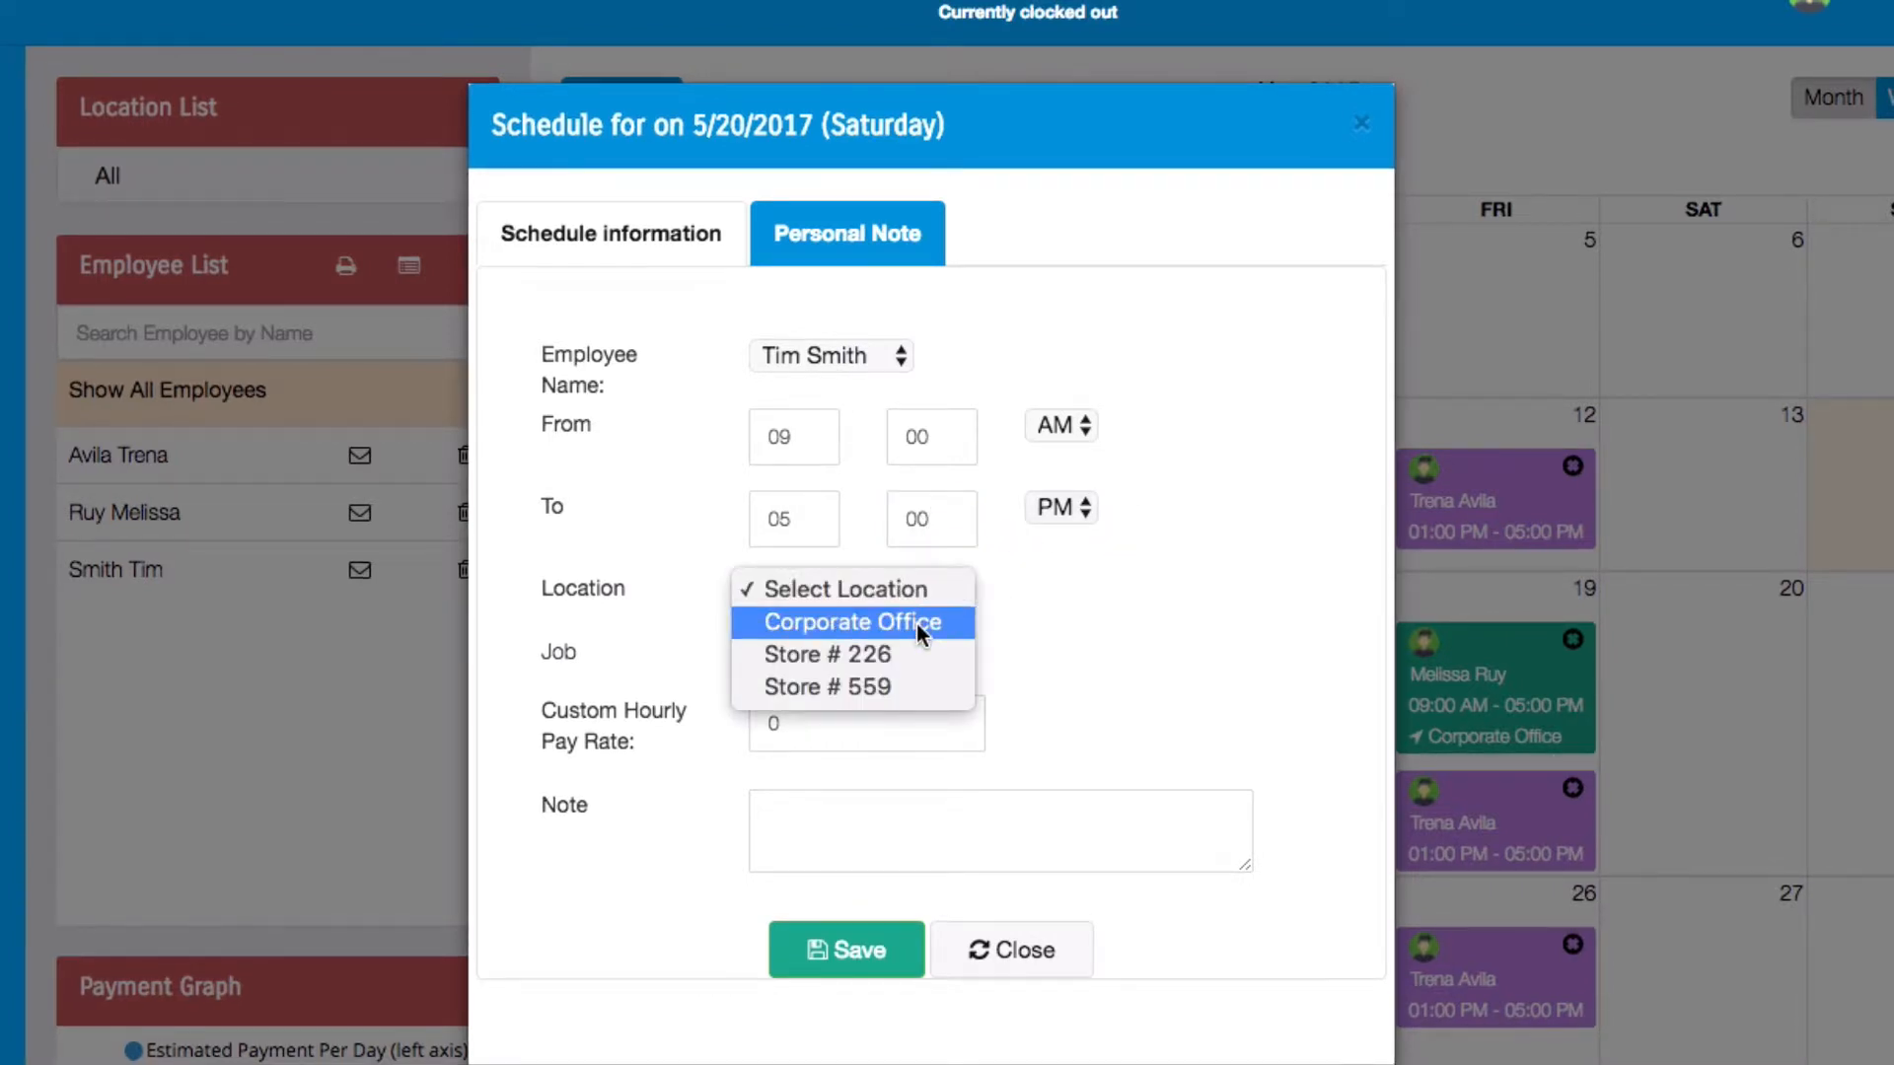
{"action": "left_click", "coordinate": [852, 621]}
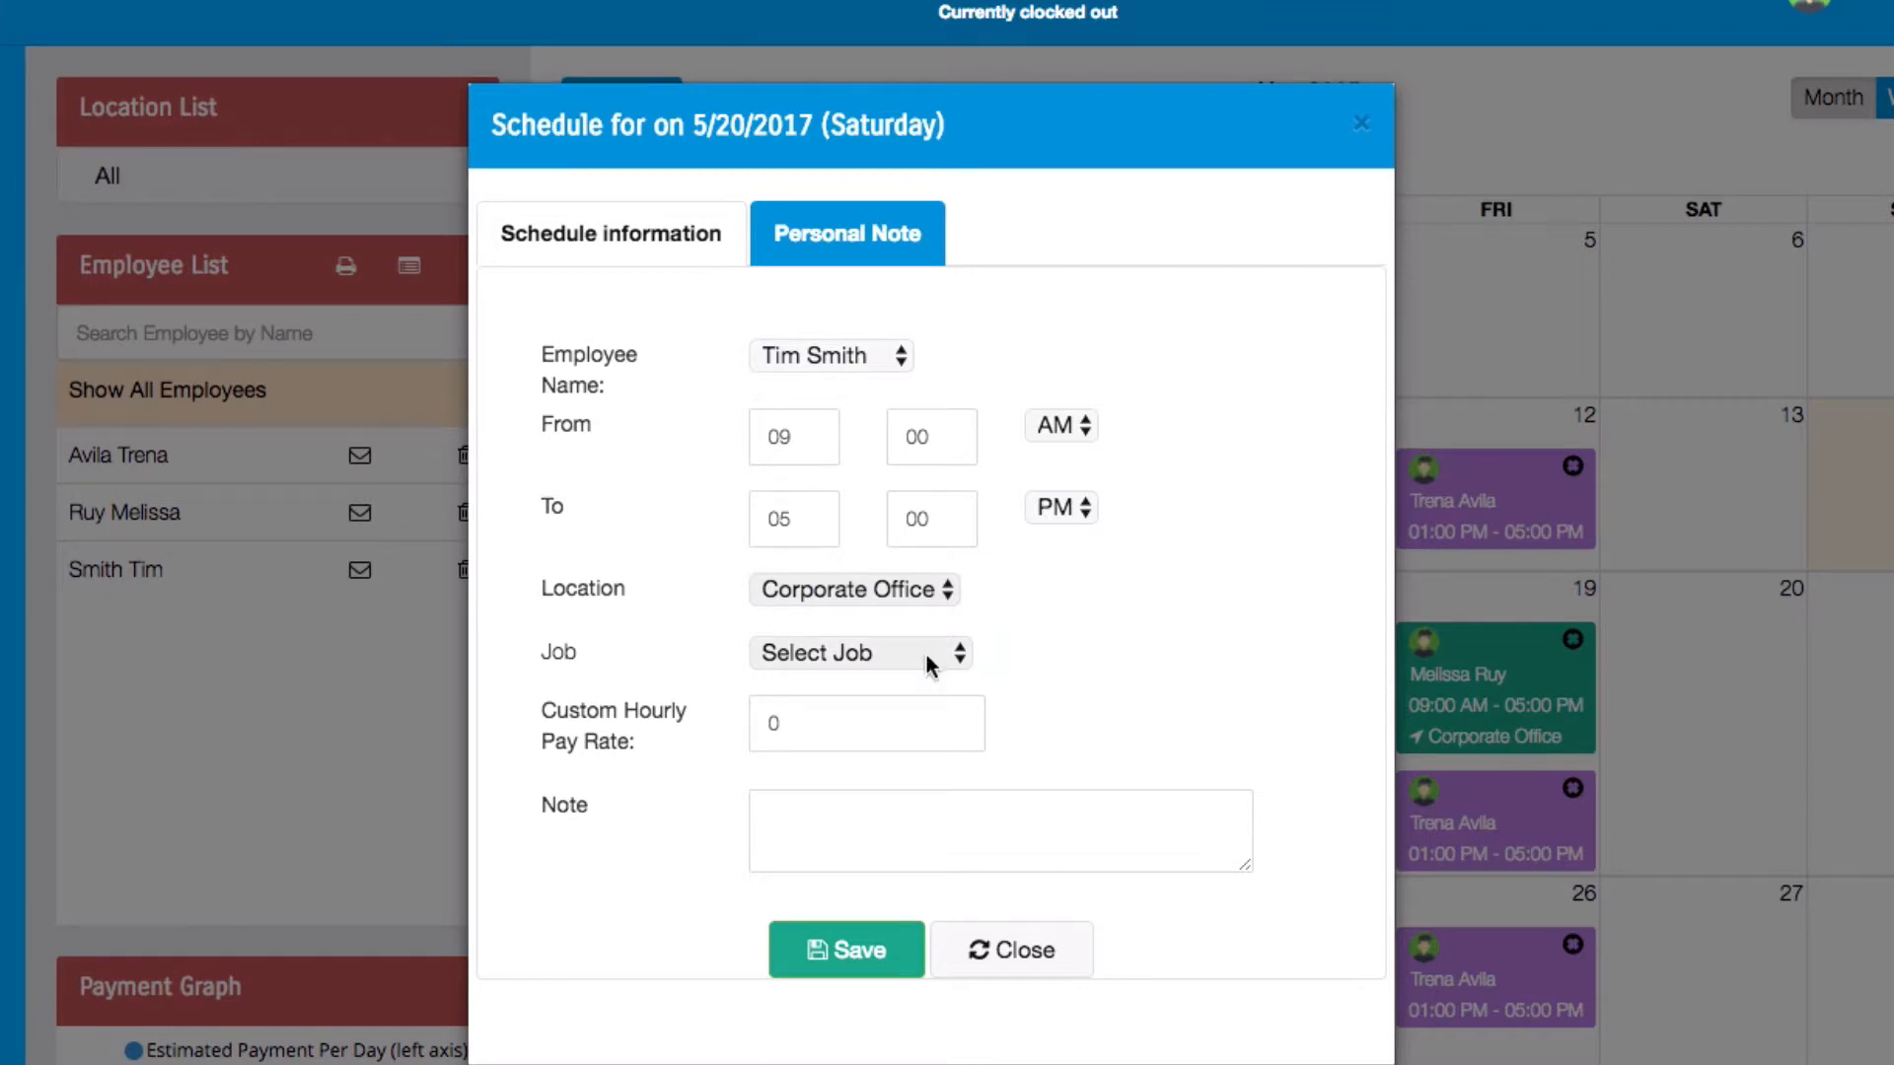
{"action": "left_click", "coordinate": [858, 653]}
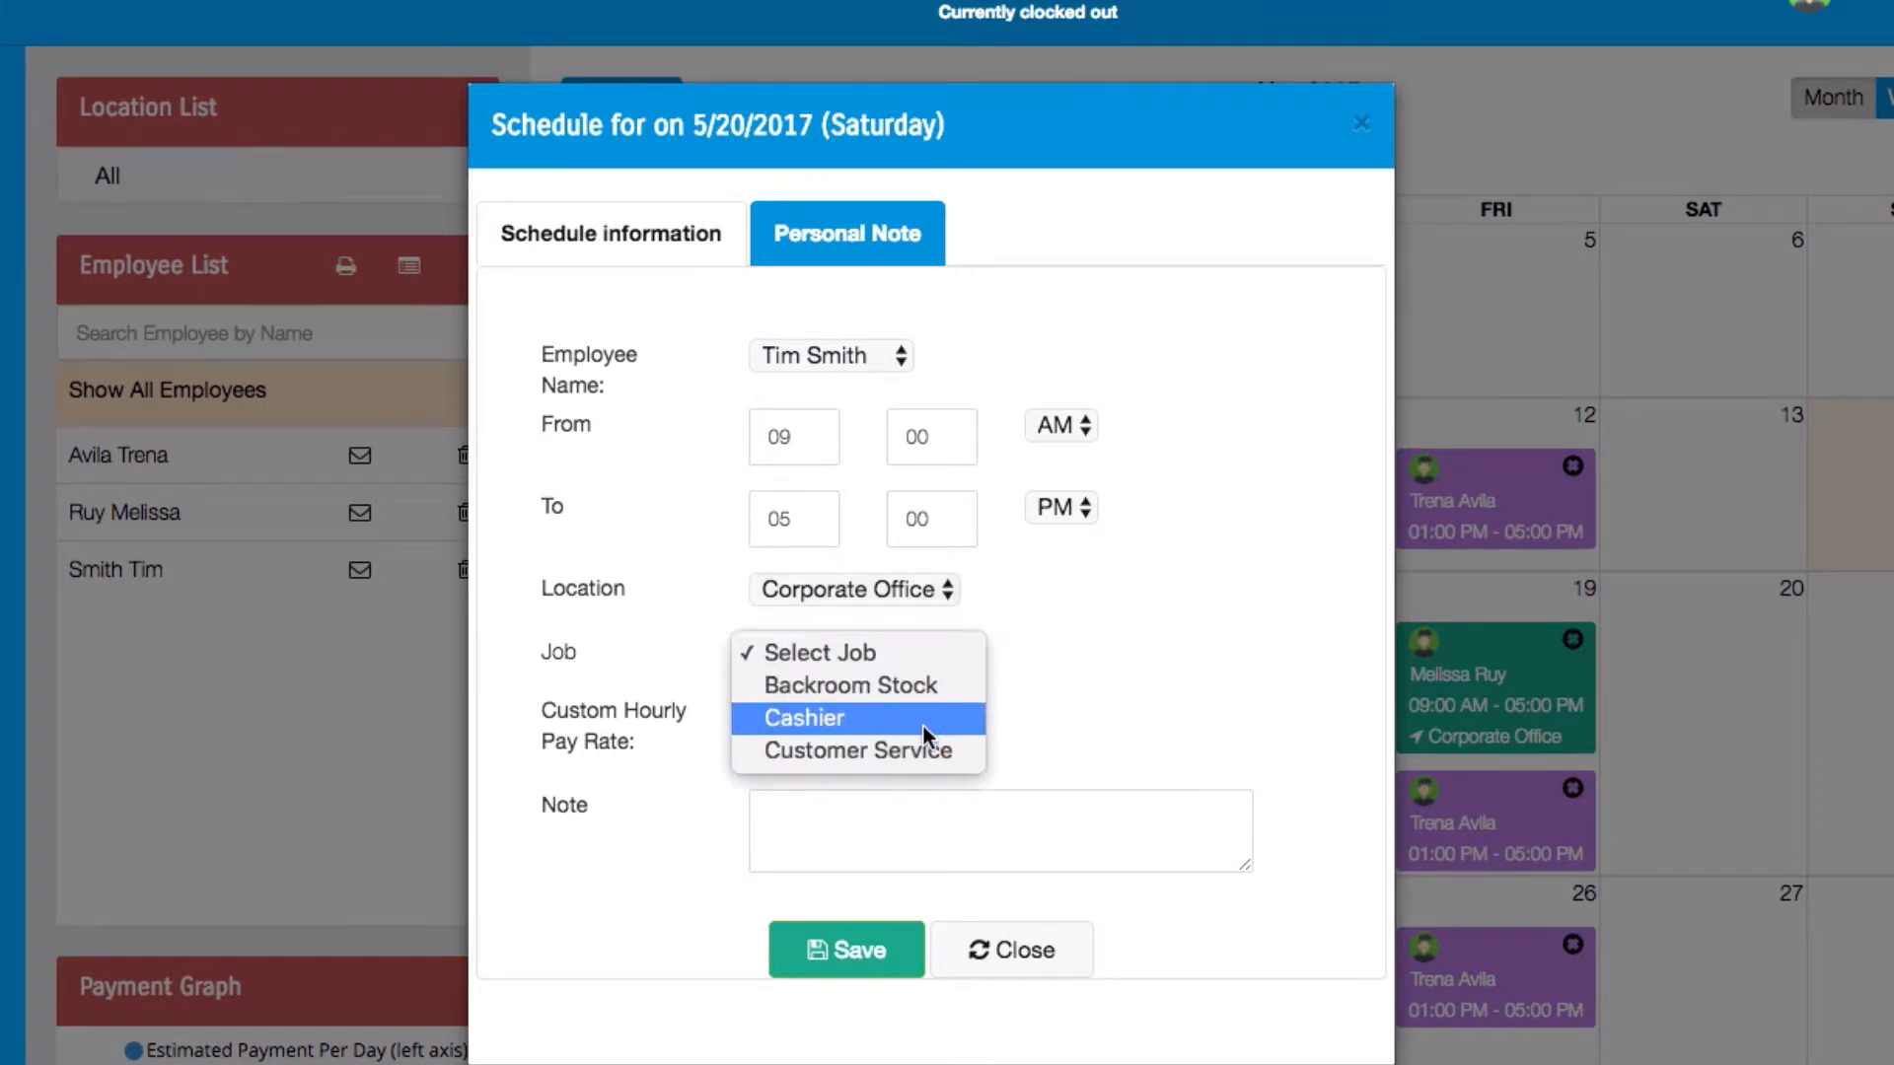
{"action": "left_click", "coordinate": [803, 718]}
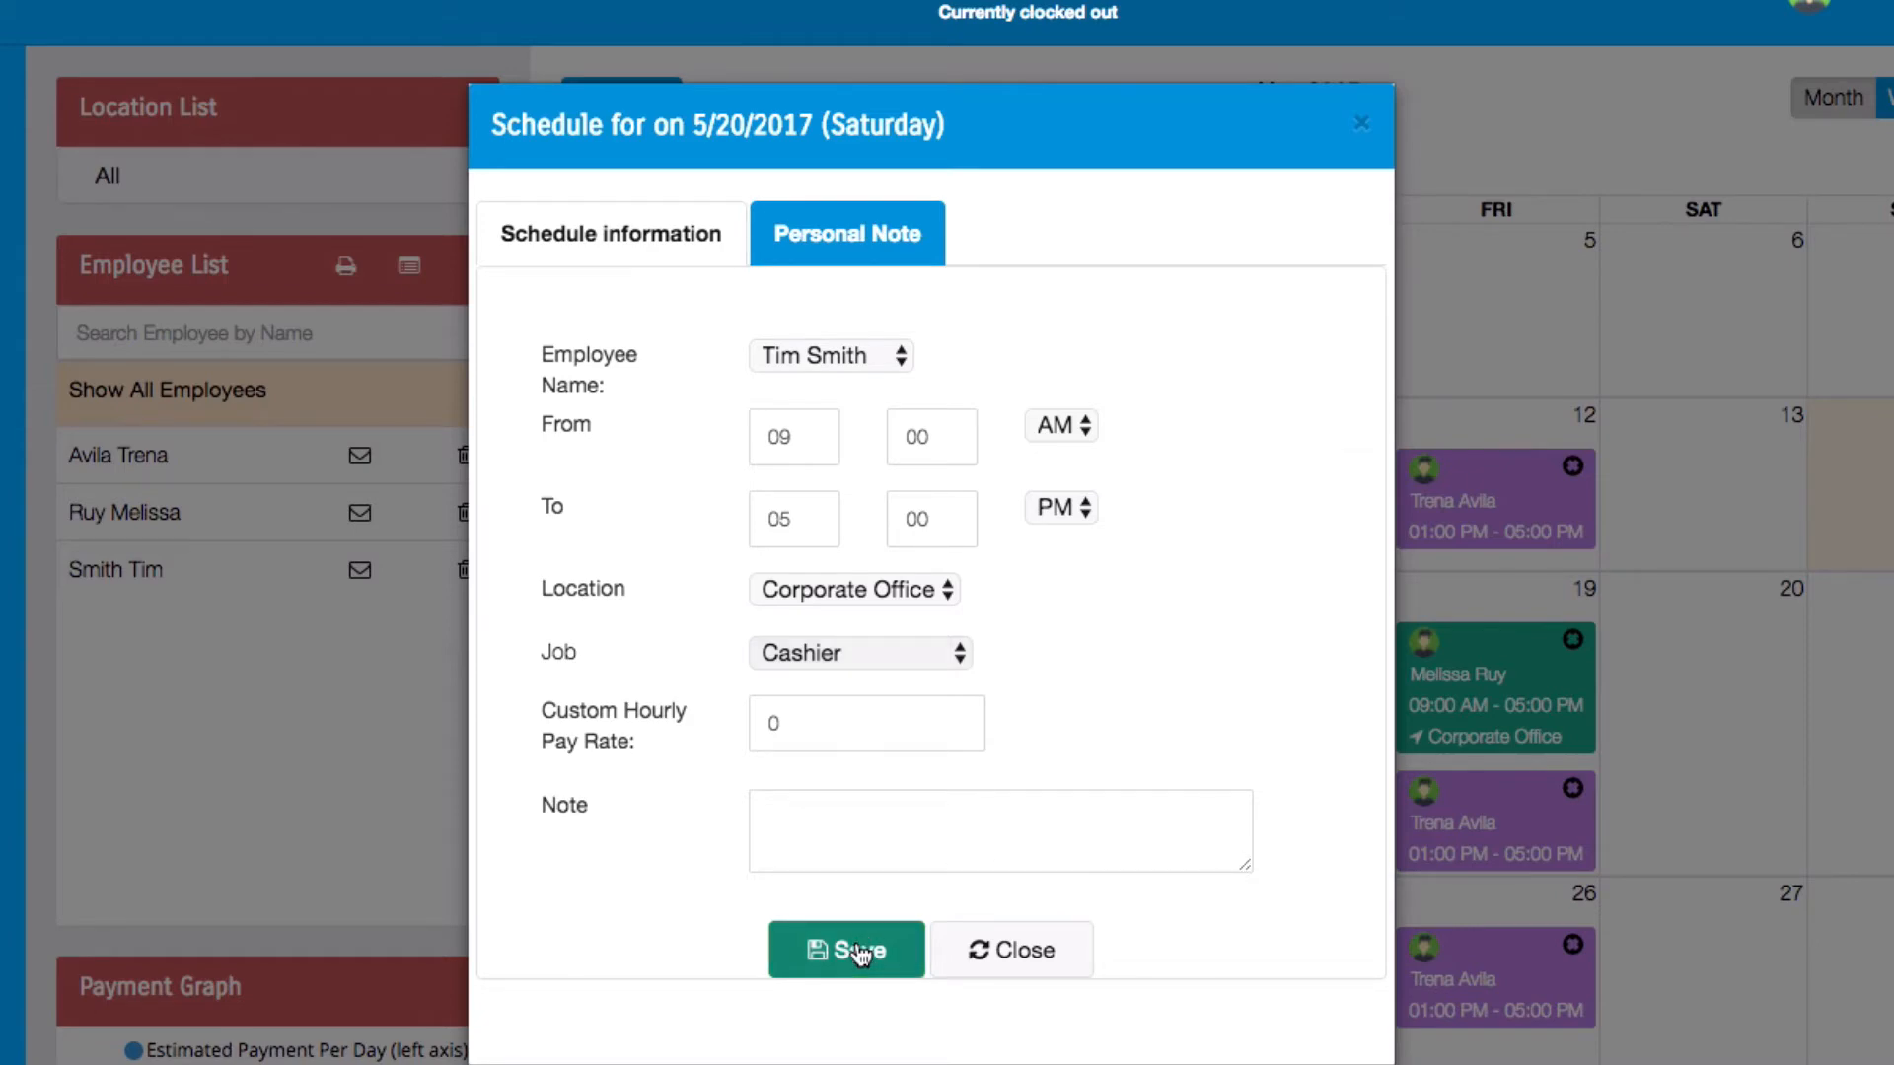
{"action": "left_click", "coordinate": [847, 951]}
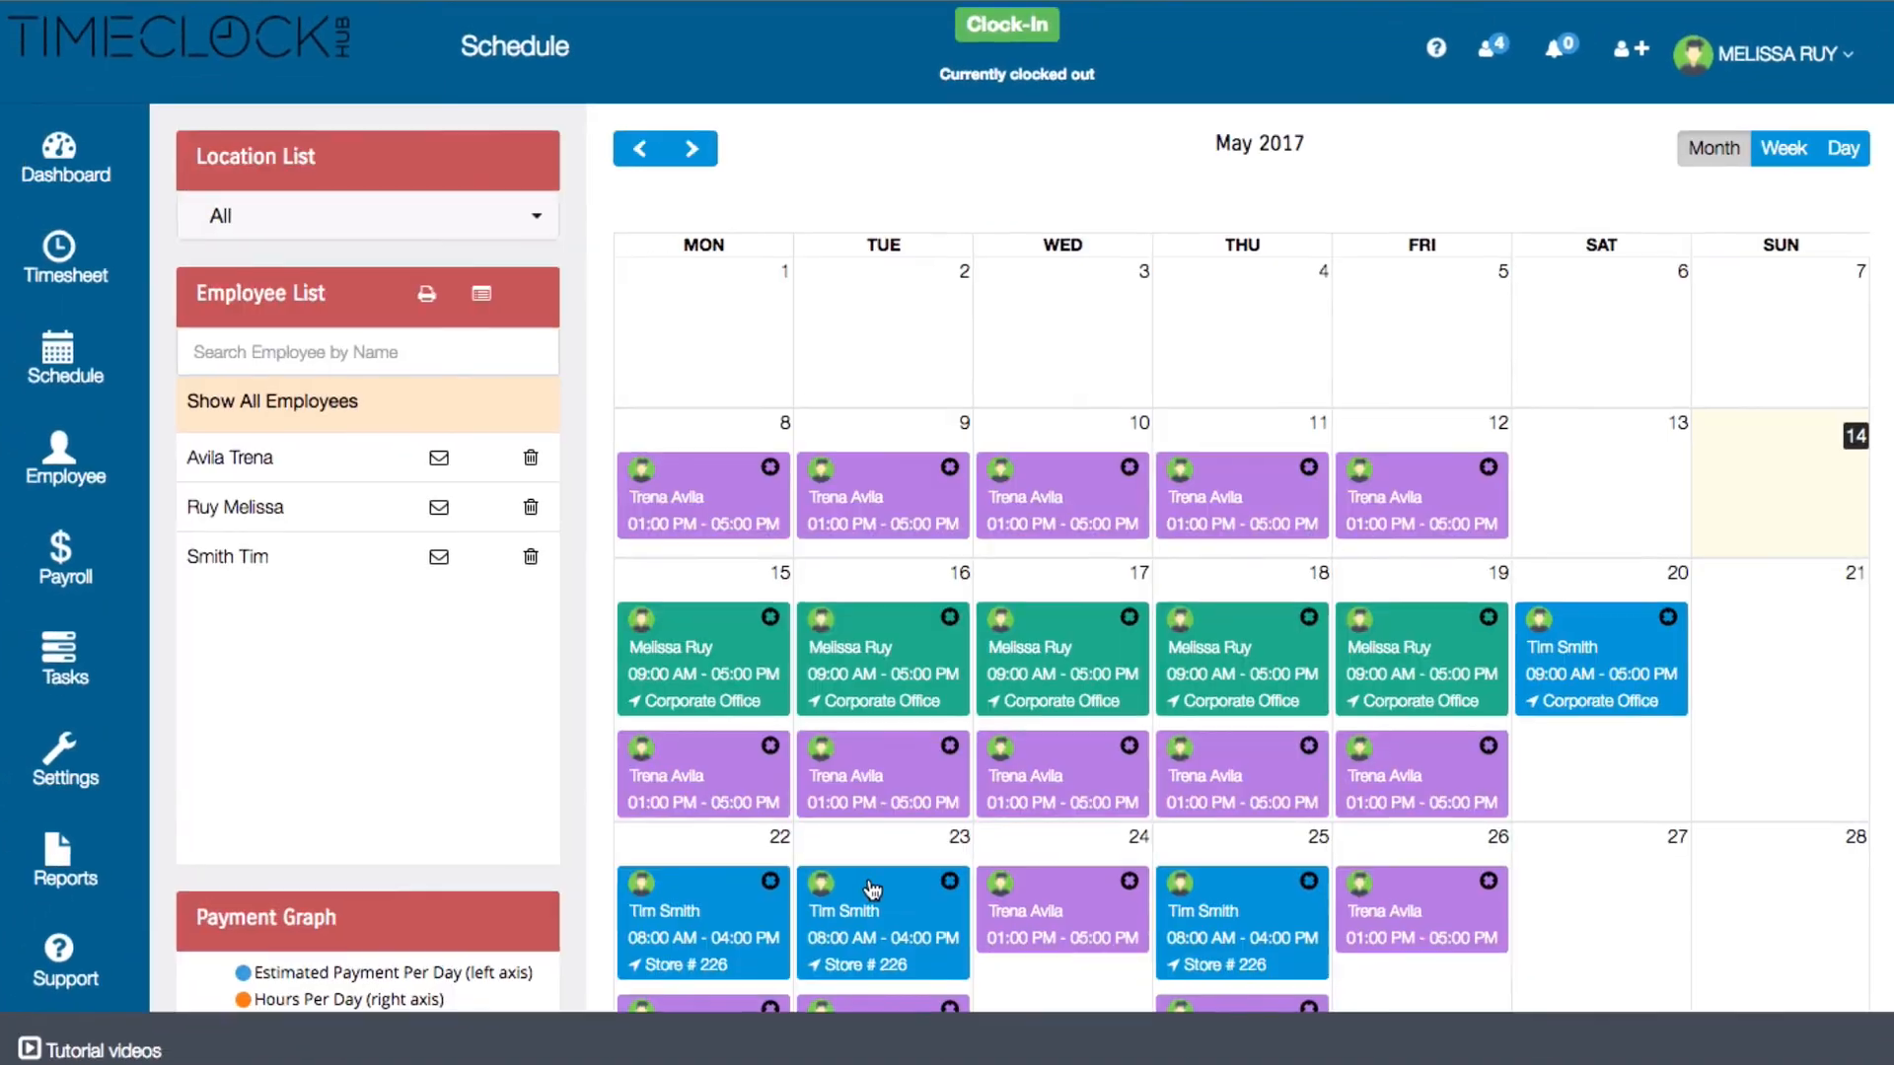